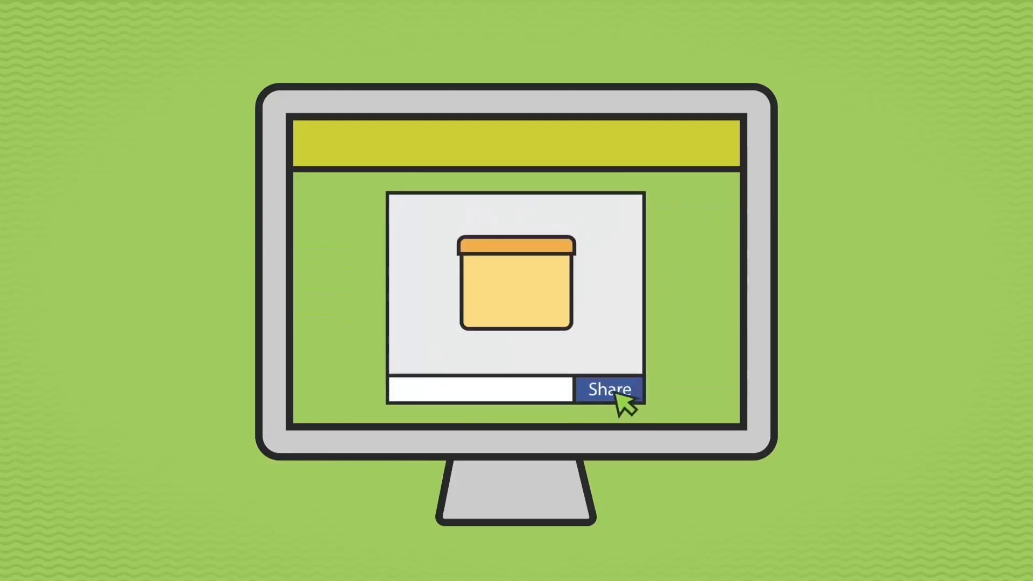
pyautogui.click(607, 389)
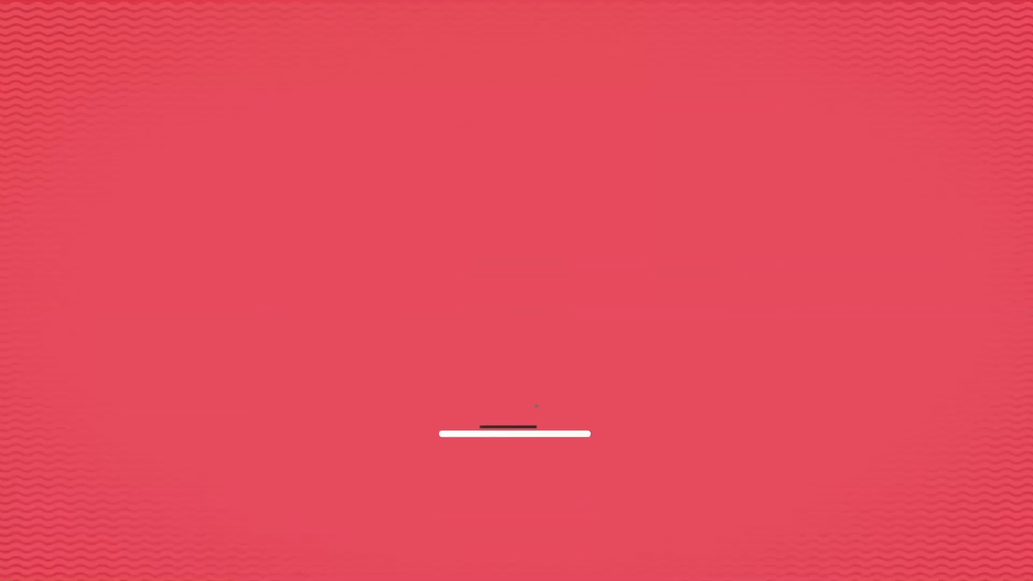